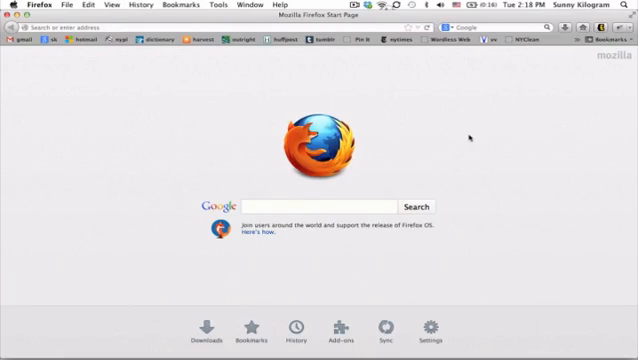
mouse_move(434, 104)
type("a")
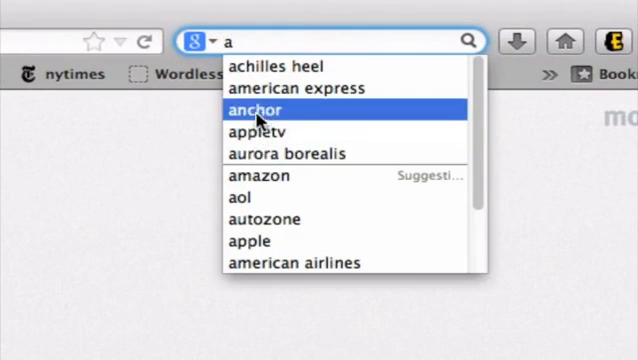
mouse_move(262, 132)
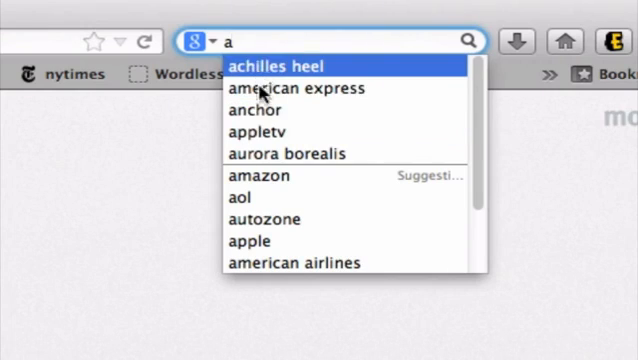
mouse_move(322, 176)
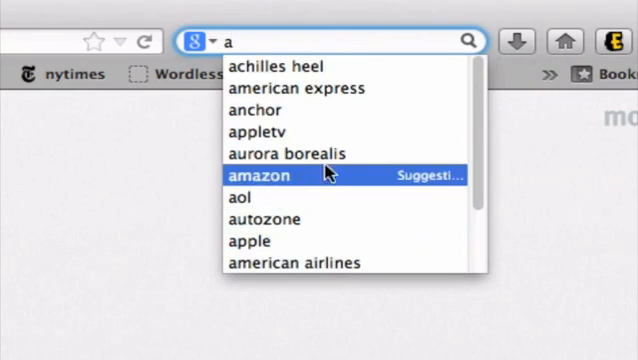
mouse_move(280, 88)
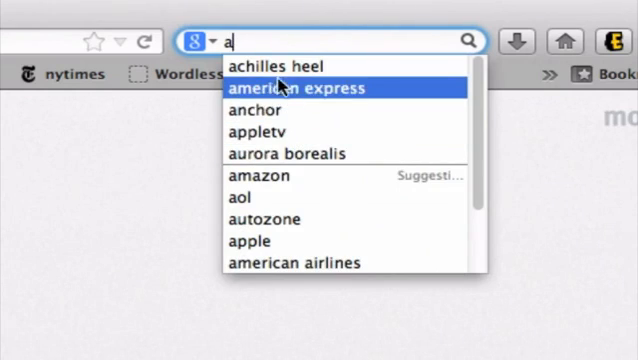
Move up through the search dropdown listing earlier searches above the Google suggestions
key("Up")
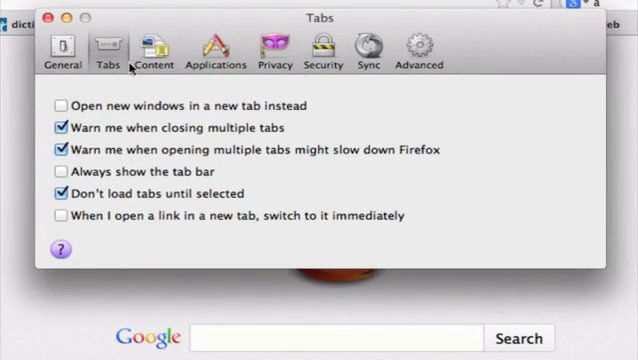
mouse_move(276, 48)
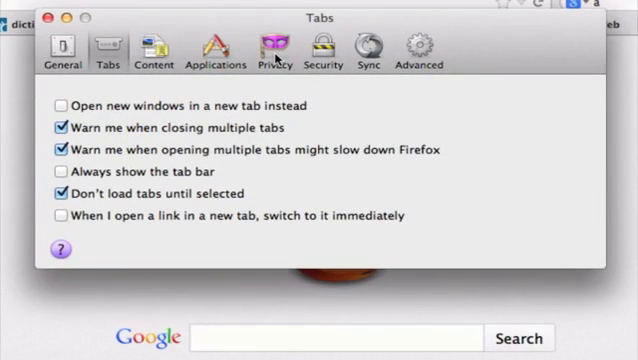
Show the Privacy settings and scroll to the History section
left_click(274, 48)
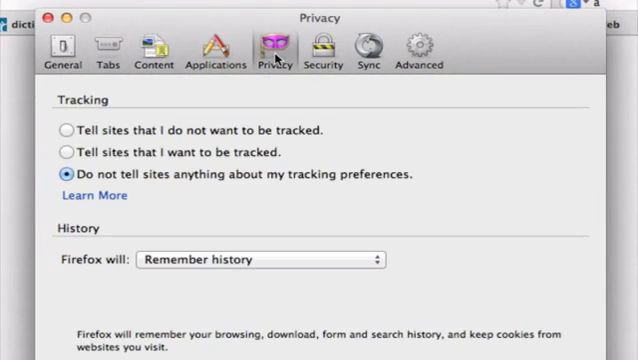
scroll("down", 3)
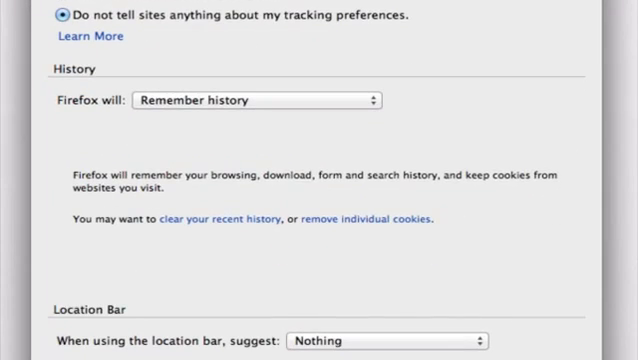
mouse_move(98, 238)
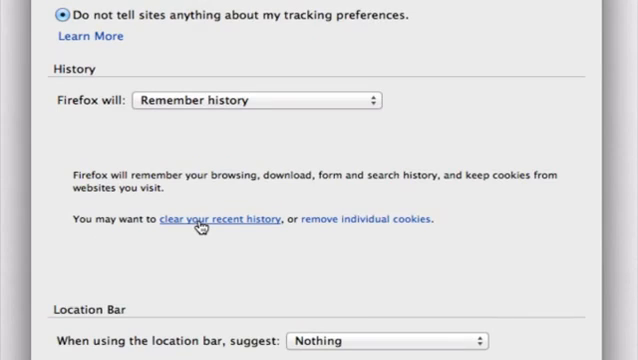
Clear recent history for the Last Hour, keeping Form & Search History checked, with Clear Now
left_click(212, 218)
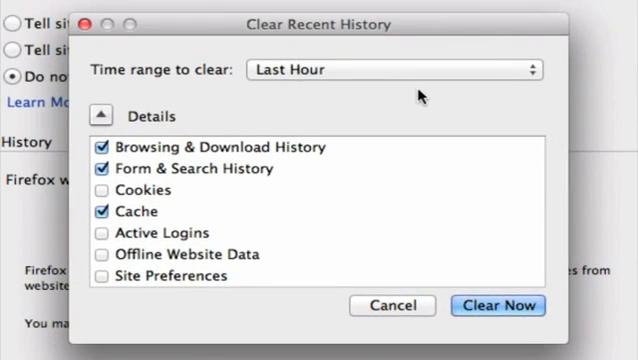
mouse_move(228, 160)
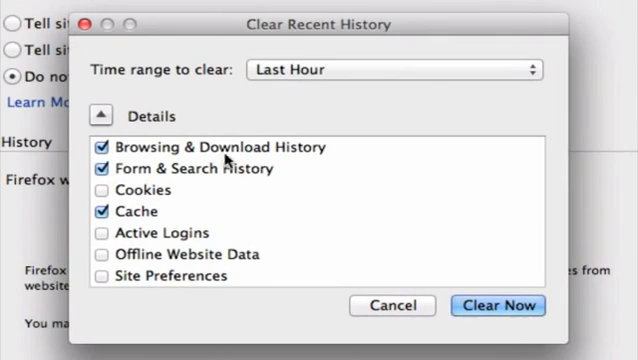
mouse_move(172, 184)
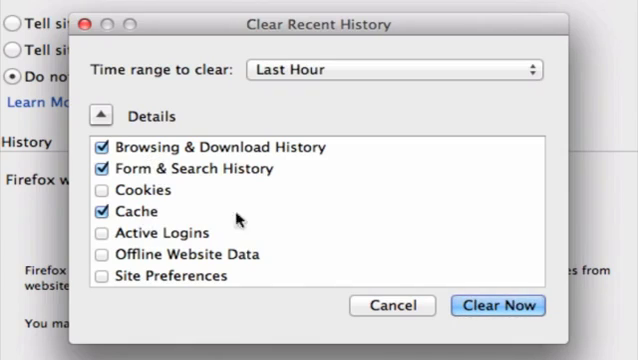
mouse_move(220, 184)
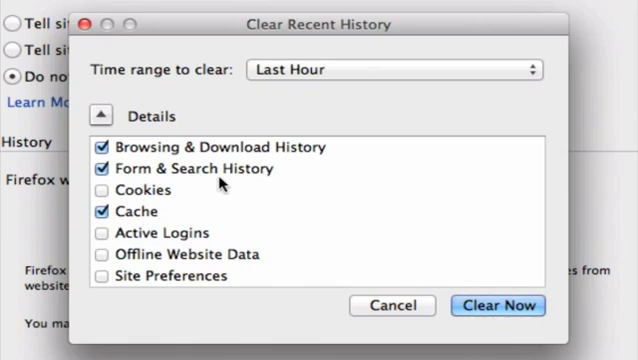
mouse_move(110, 180)
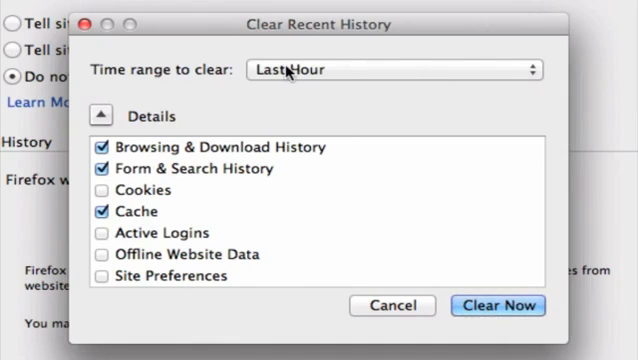
left_click(396, 68)
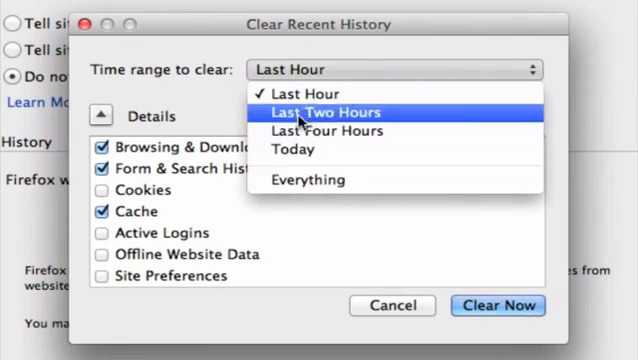
mouse_move(310, 180)
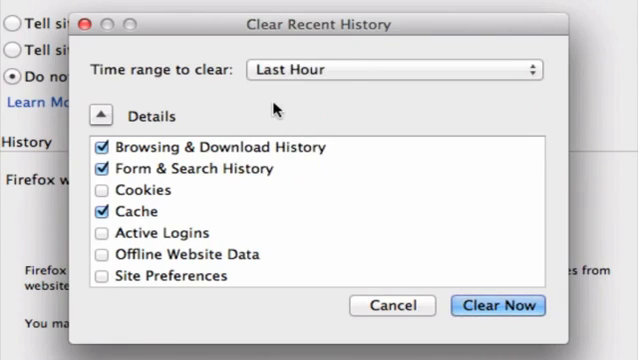
left_click(394, 68)
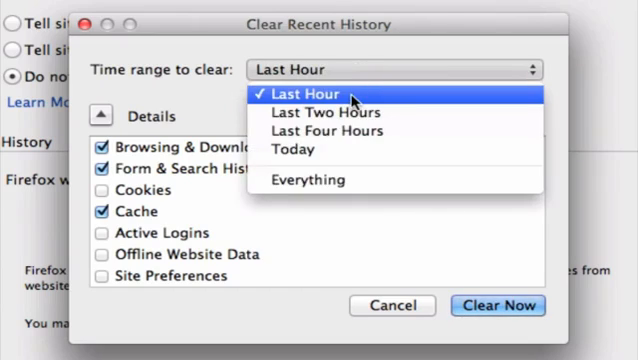
left_click(318, 94)
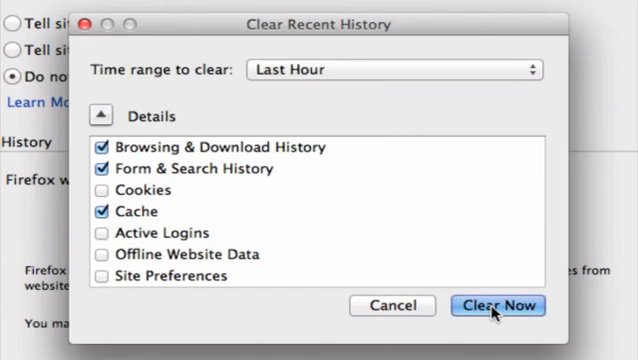
left_click(498, 304)
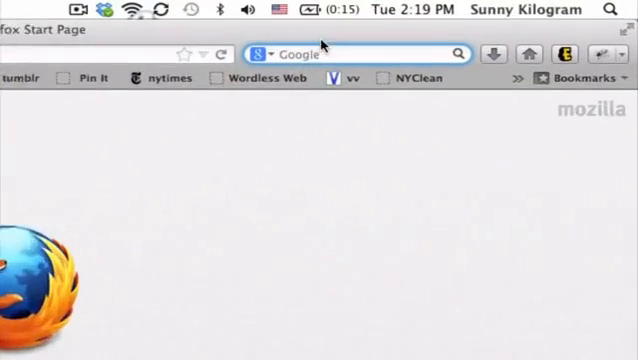
Search for 'a' to confirm the dropdown lists only suggestions, no past searches
type("a")
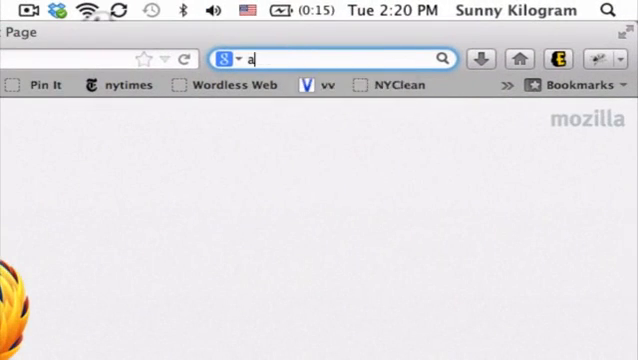
type("a")
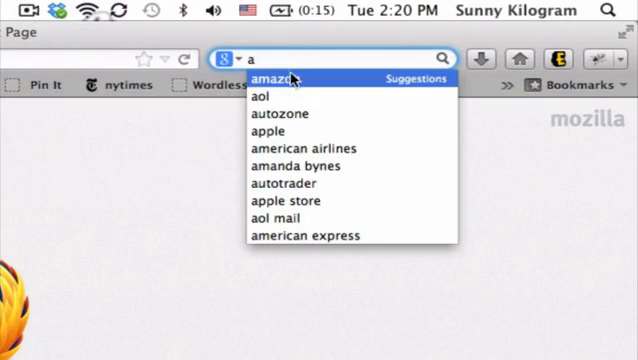
mouse_move(284, 136)
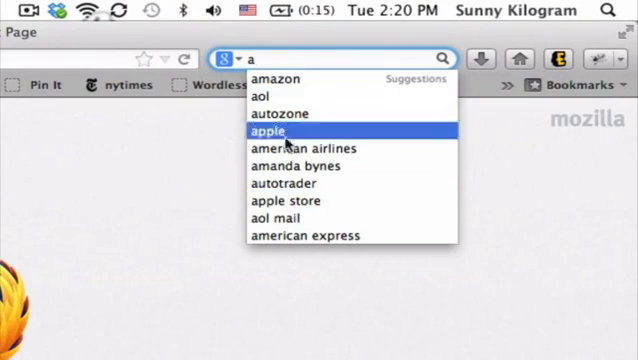